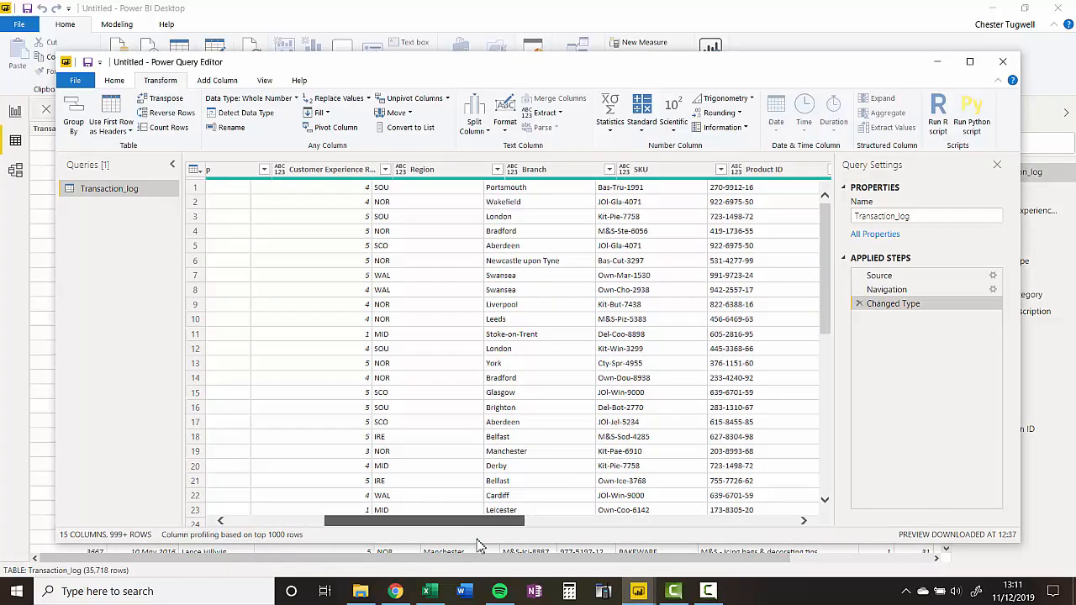
Scroll to the Qty, Price and Discount columns and start a new Custom Column.
{"action": "scroll", "scroll_direction": "right", "scroll_amount": 3}
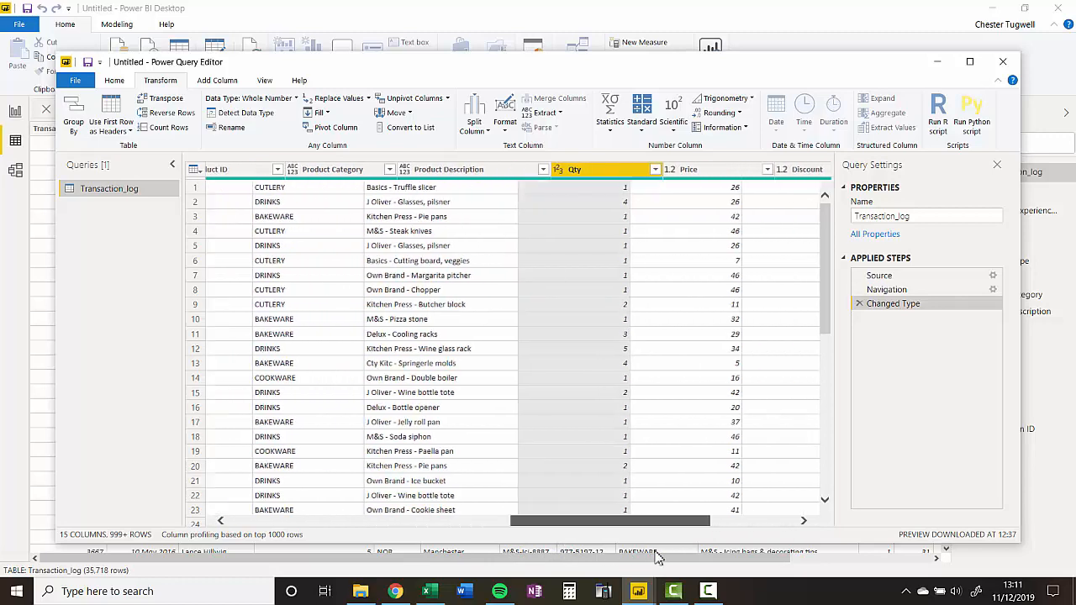
{"action": "scroll", "scroll_direction": "right", "scroll_amount": 3}
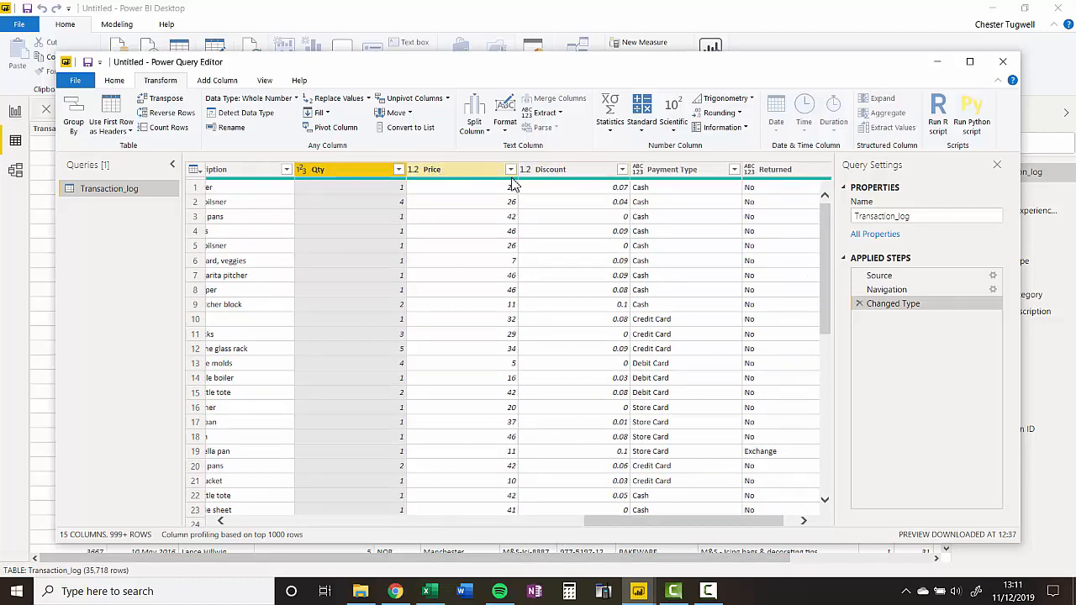
{"action": "left_click", "coordinate": [571, 168]}
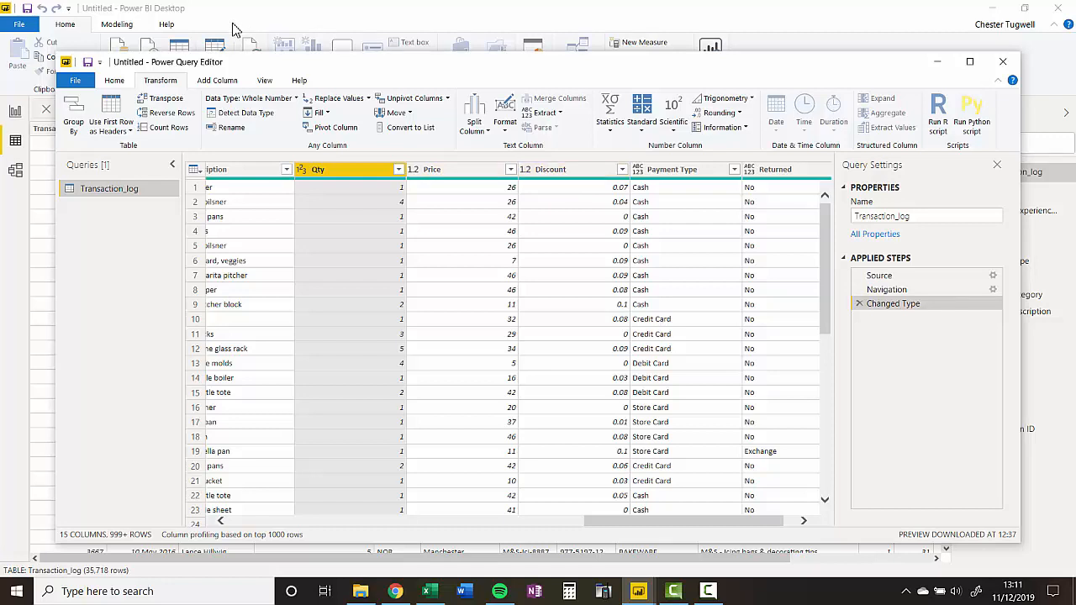
{"action": "left_click", "coordinate": [217, 80]}
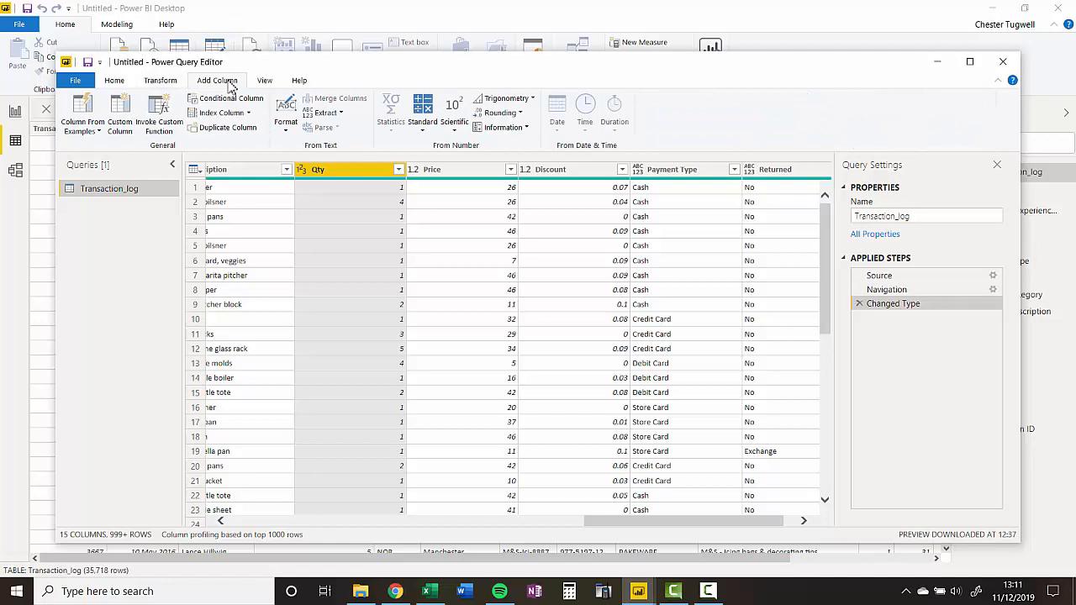
{"action": "mouse_move", "coordinate": [120, 114]}
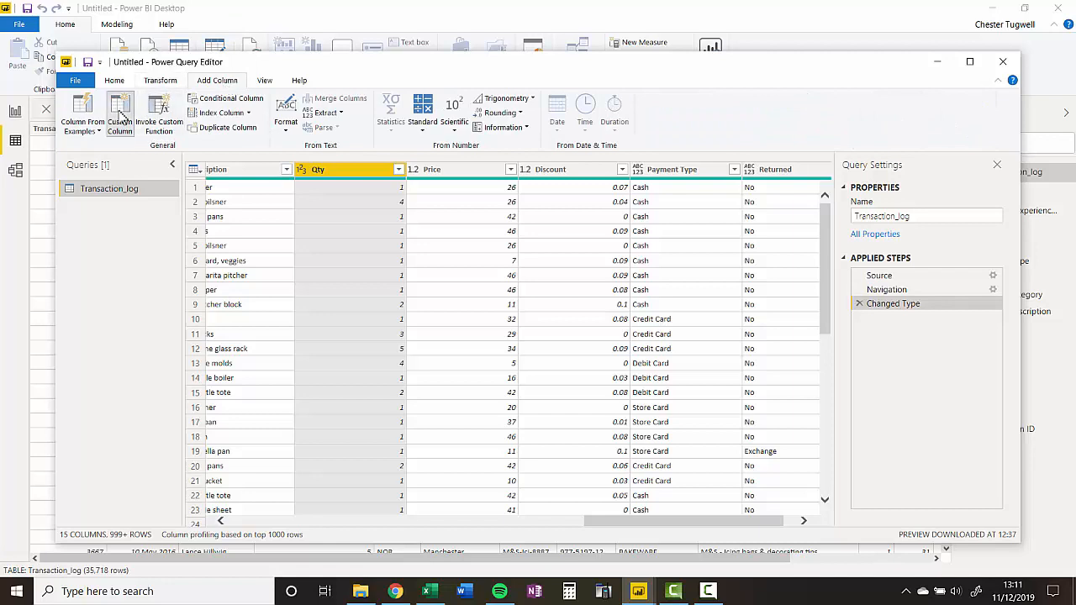
{"action": "left_click", "coordinate": [120, 114]}
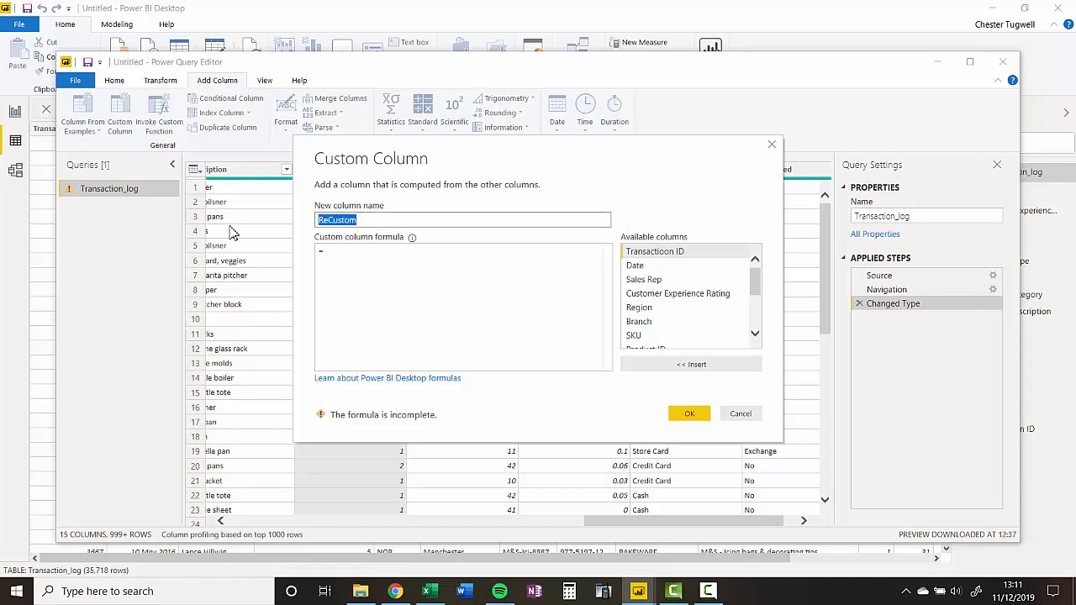
Create a Revenue column with formula [Qty]*[Price]*(1-[Discount]) built from Available columns.
{"action": "type", "text": "Revenue"}
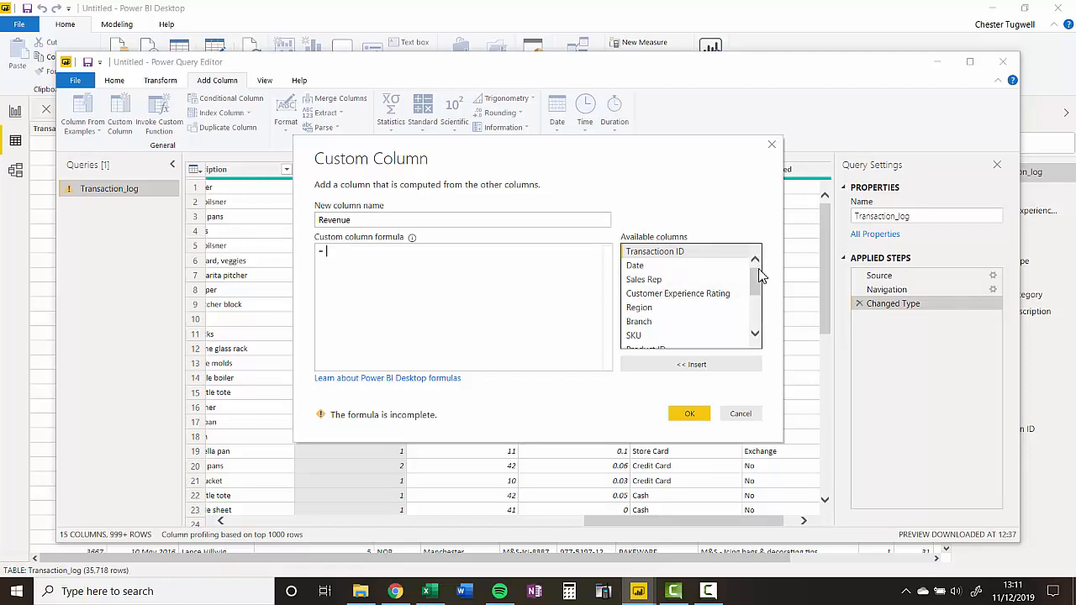
{"action": "scroll", "scroll_direction": "down", "scroll_amount": 3}
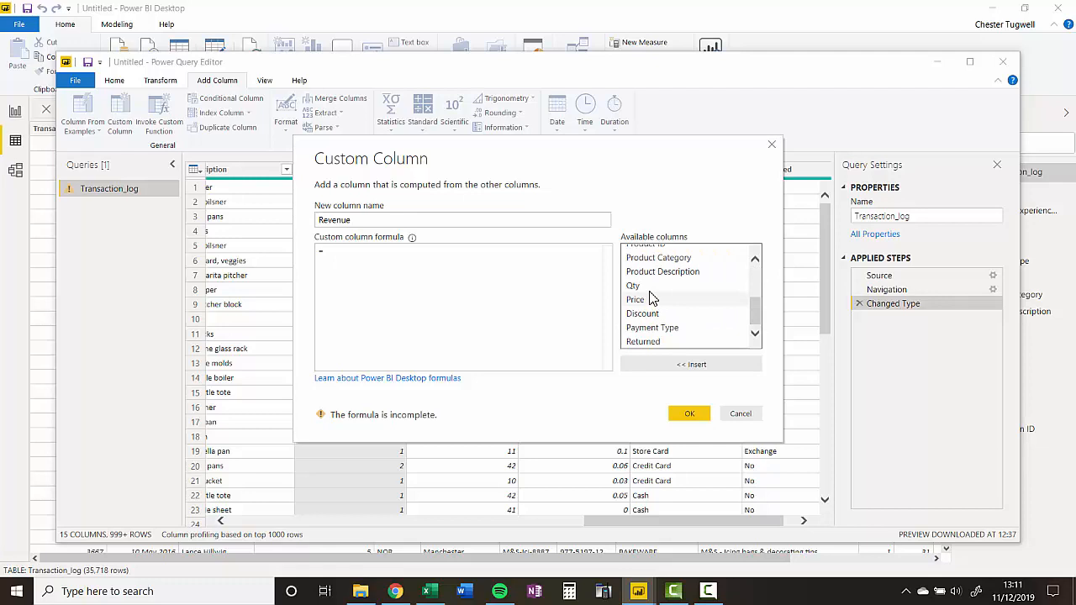
{"action": "double_click", "coordinate": [632, 286]}
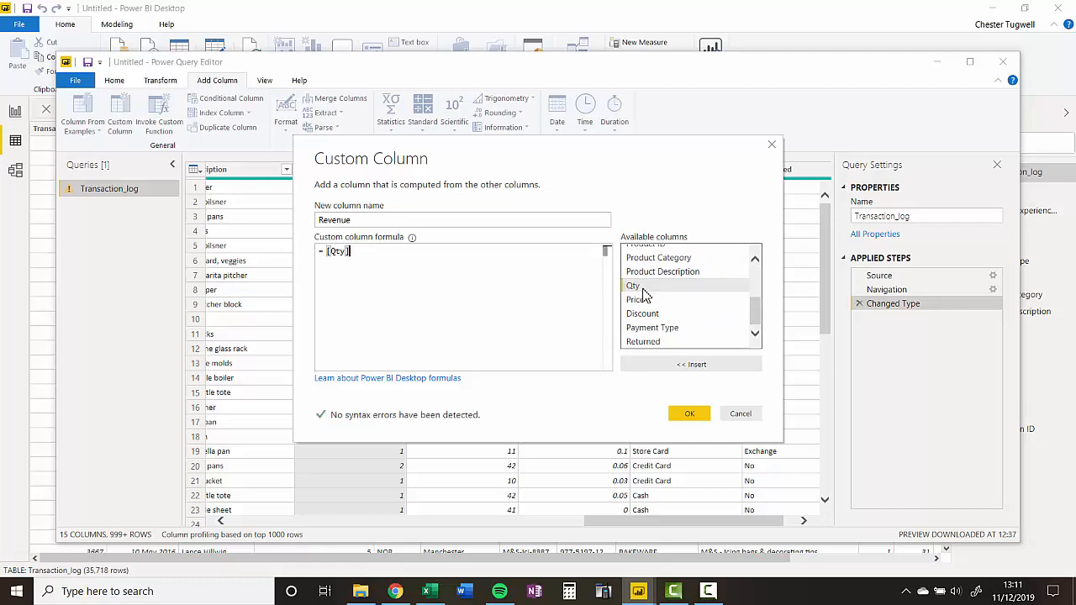
{"action": "type", "text": "*"}
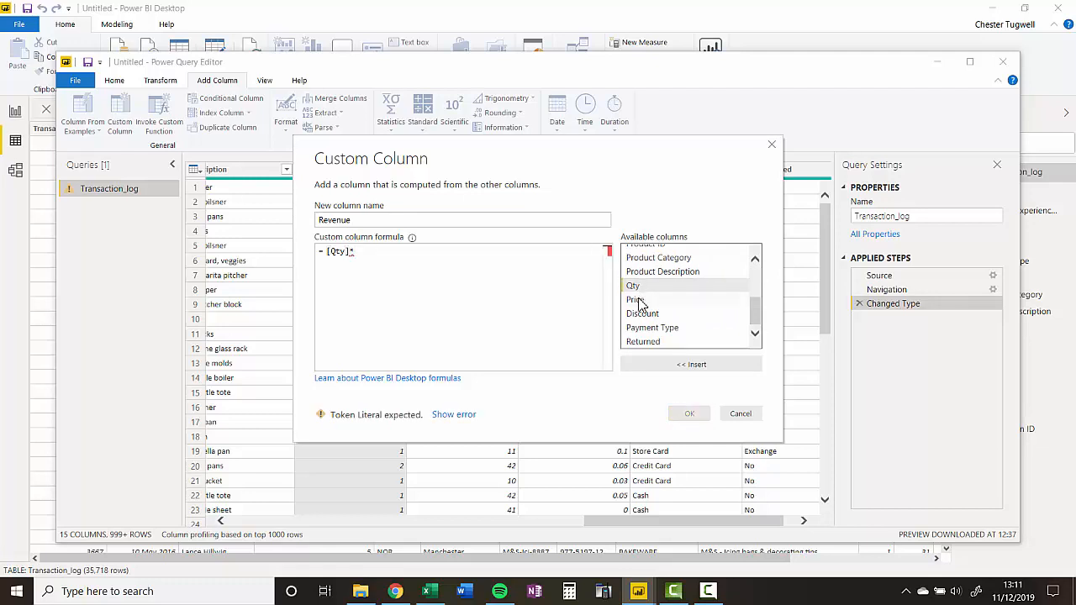
{"action": "double_click", "coordinate": [632, 299]}
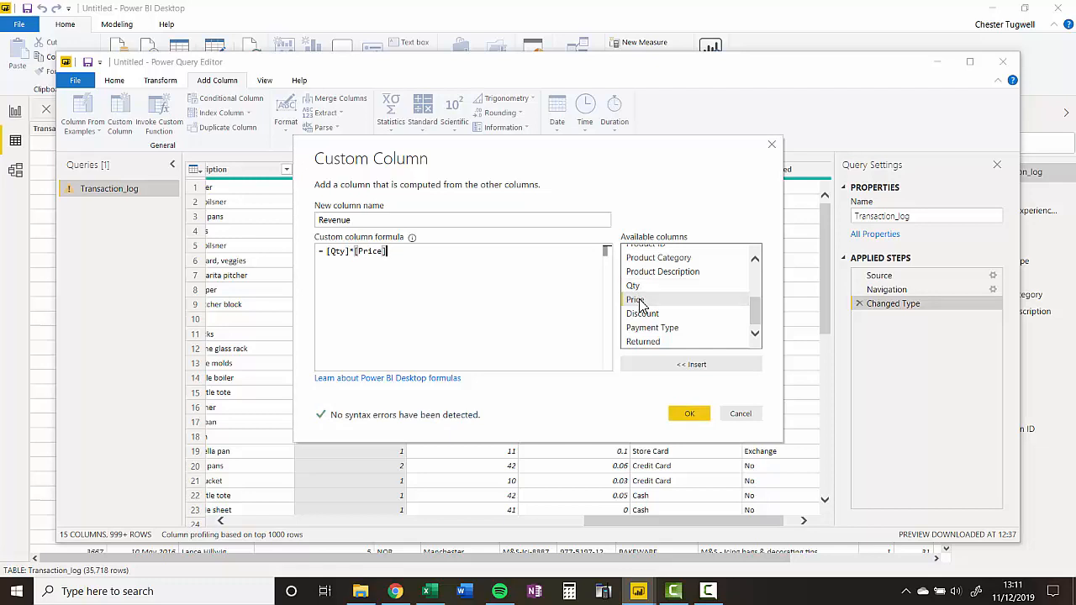
{"action": "type", "text": "*"}
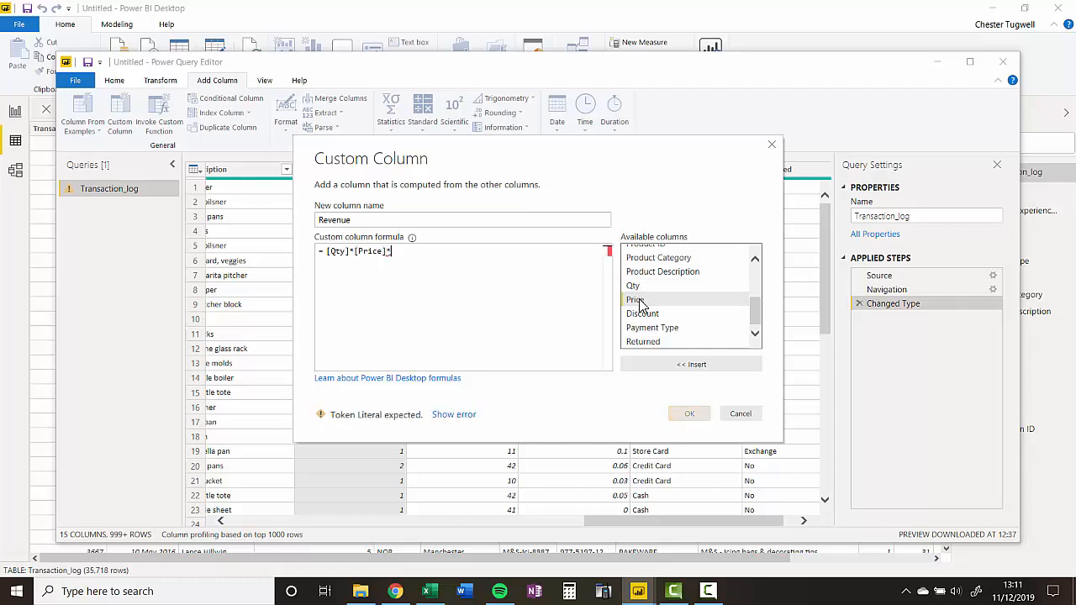
{"action": "type", "text": "("}
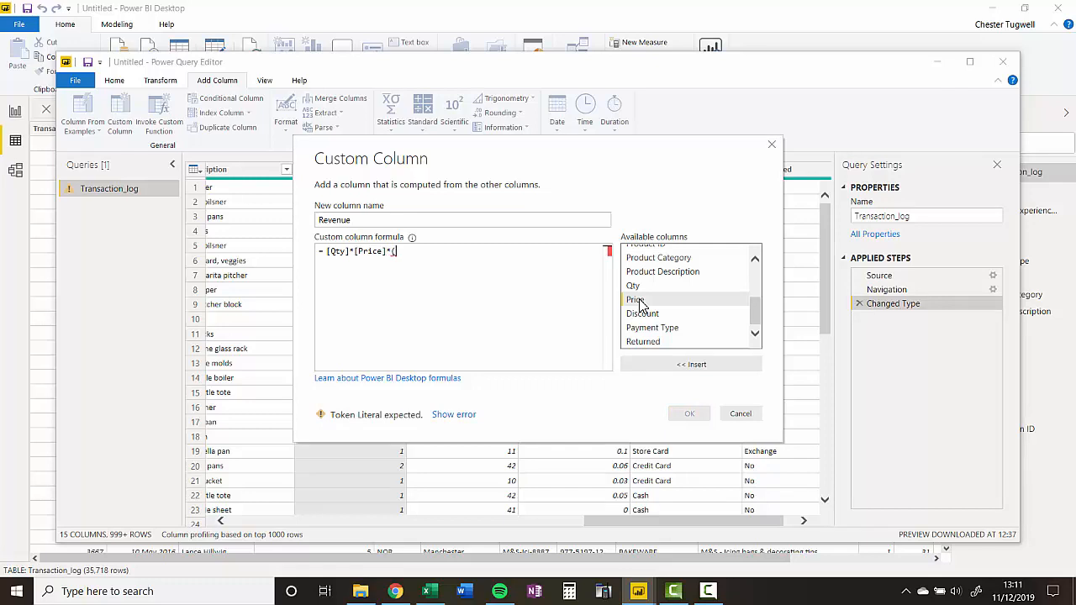
{"action": "type", "text": "1-"}
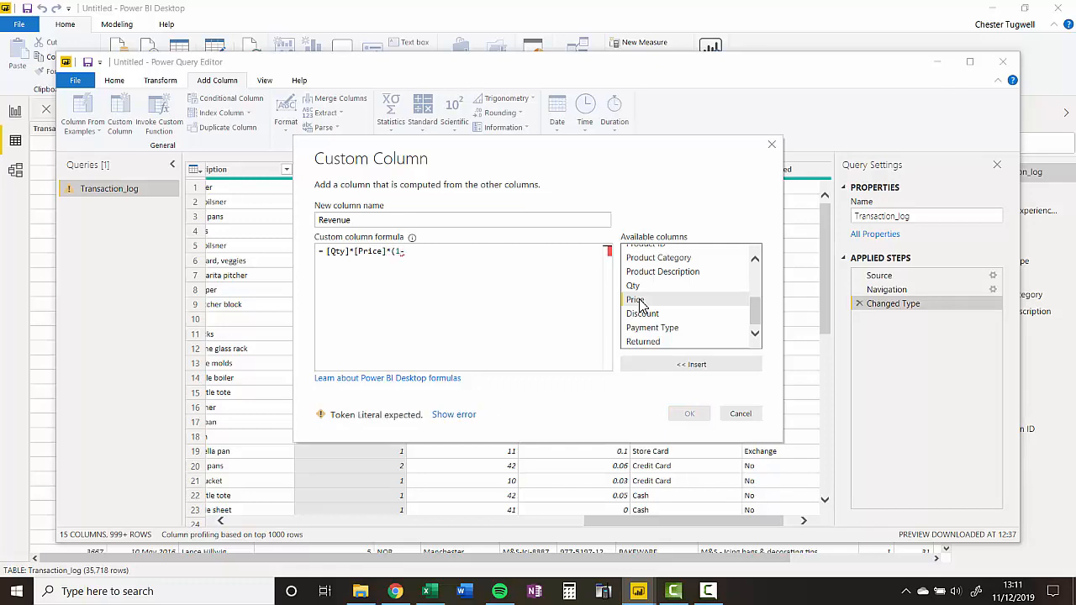
{"action": "double_click", "coordinate": [642, 313]}
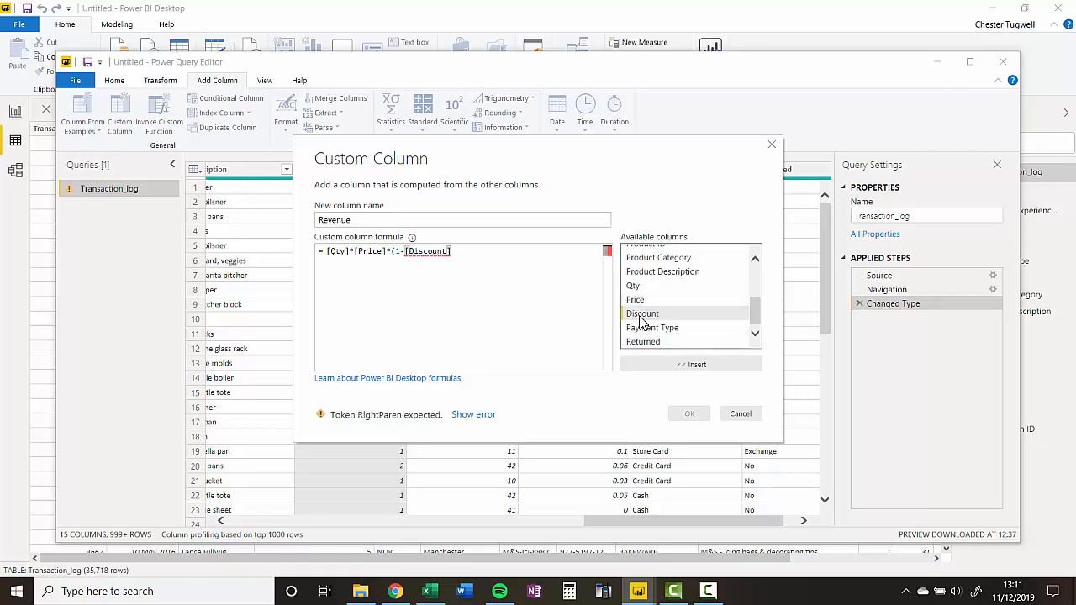
{"action": "type", "text": ")"}
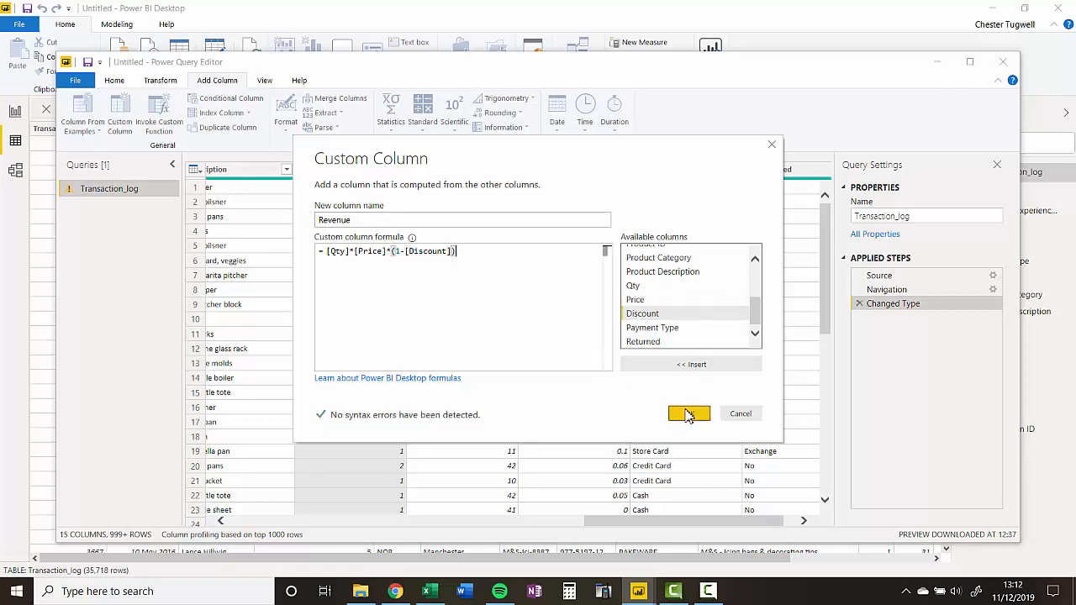
{"action": "left_click", "coordinate": [689, 413]}
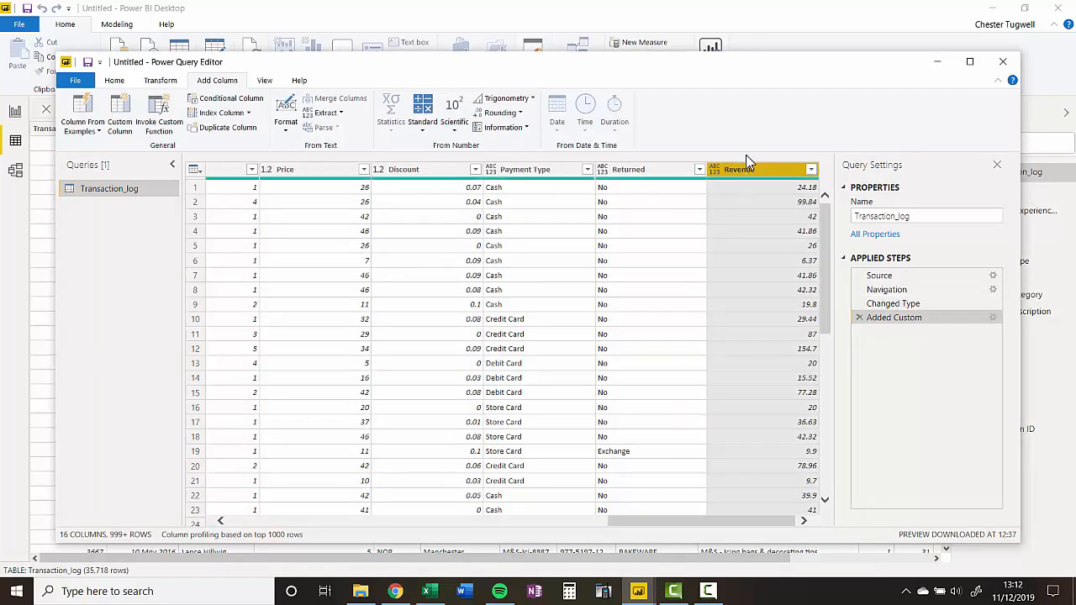
{"action": "mouse_move", "coordinate": [748, 176]}
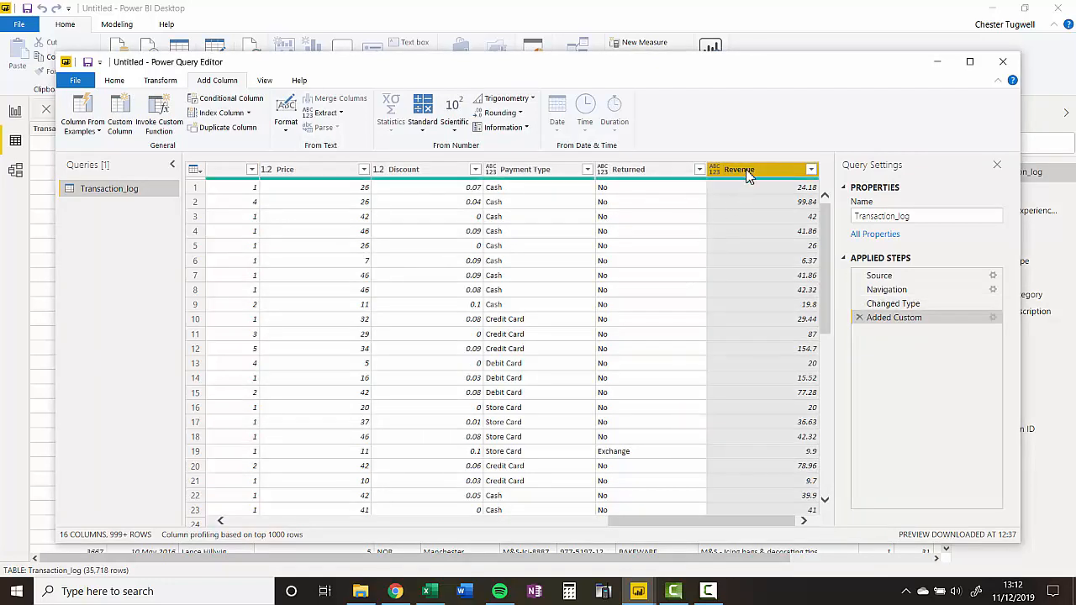
{"action": "left_click", "coordinate": [159, 81]}
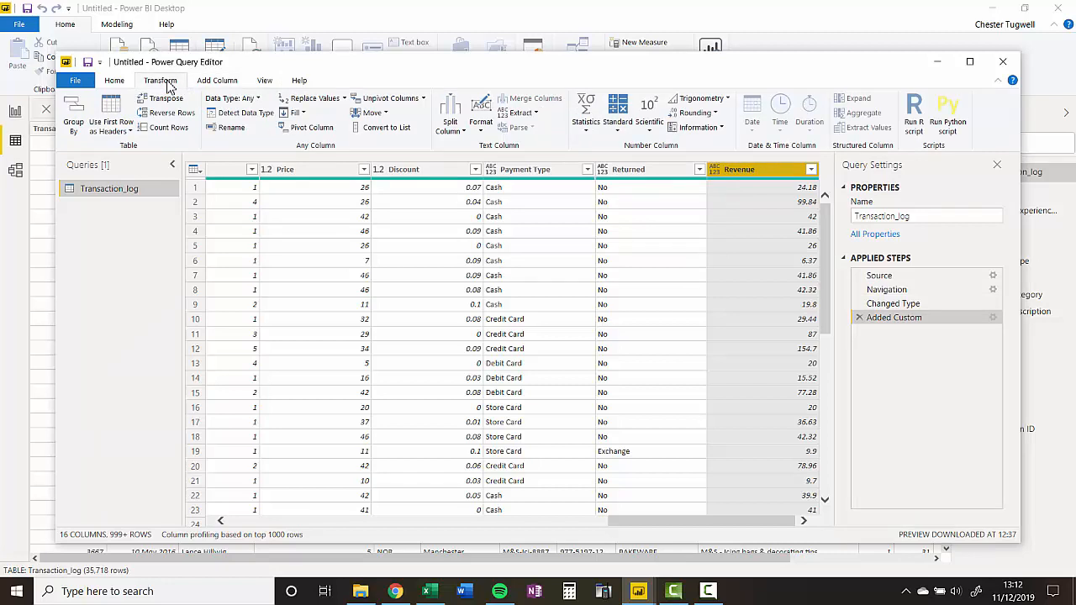
Set the Revenue column's data type to Decimal Number.
{"action": "left_click", "coordinate": [232, 98]}
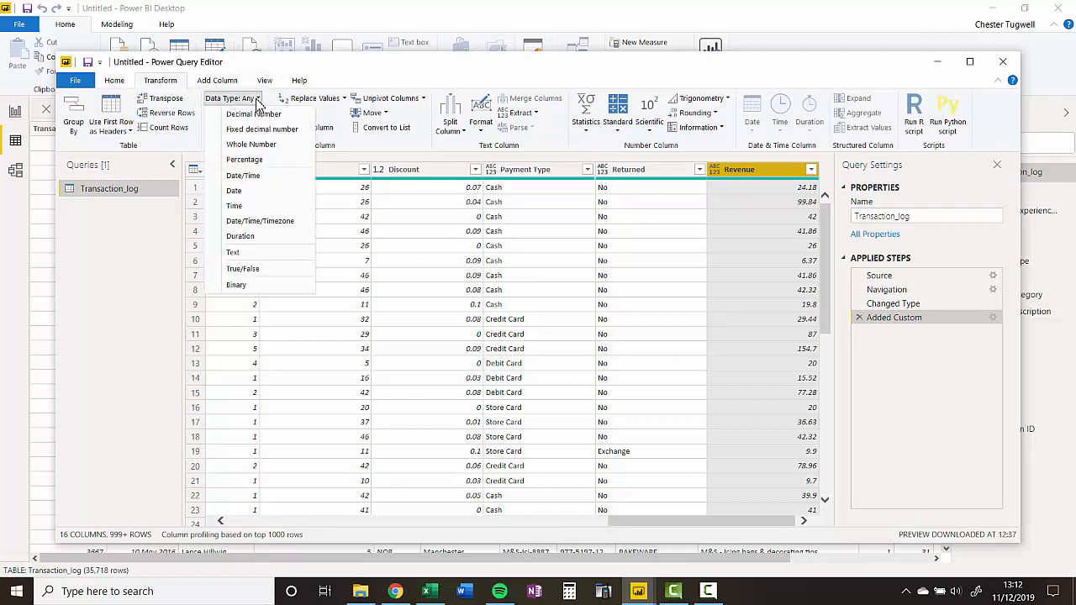
{"action": "mouse_move", "coordinate": [252, 114]}
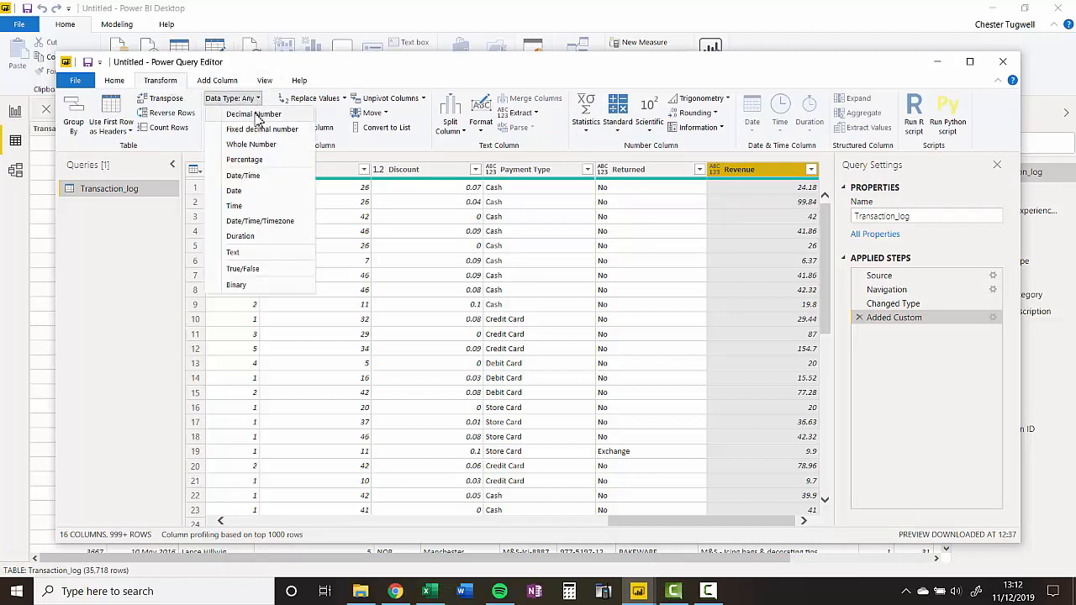
{"action": "left_click", "coordinate": [253, 115]}
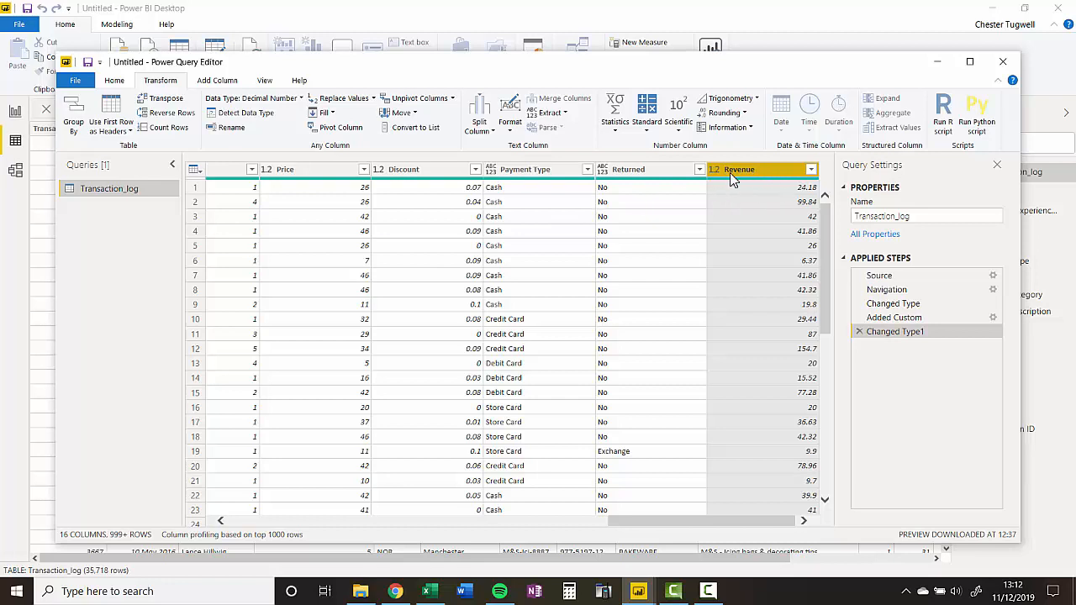
{"action": "mouse_move", "coordinate": [726, 181]}
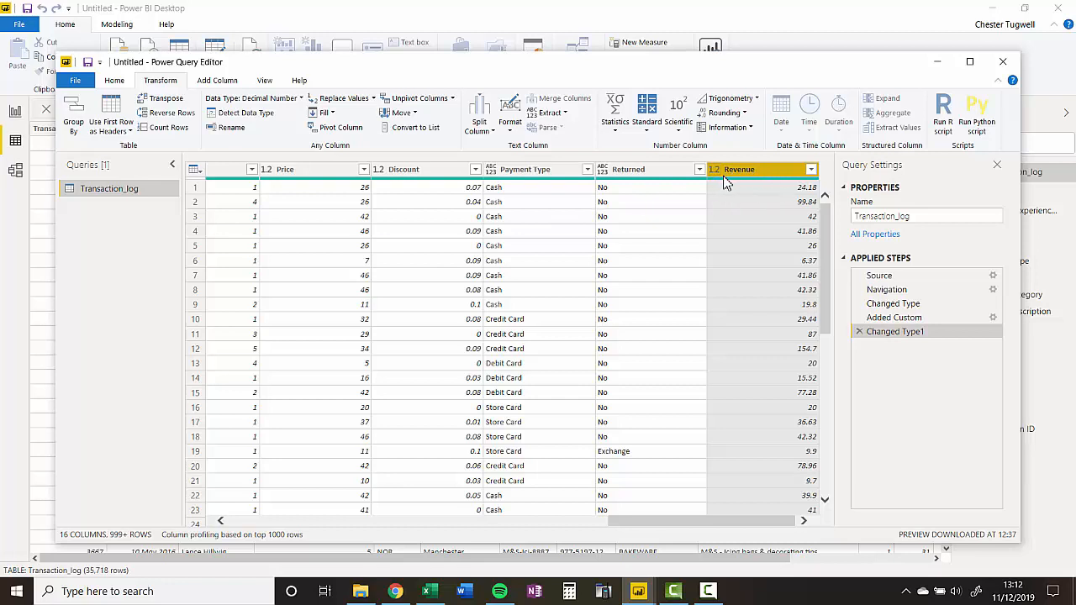